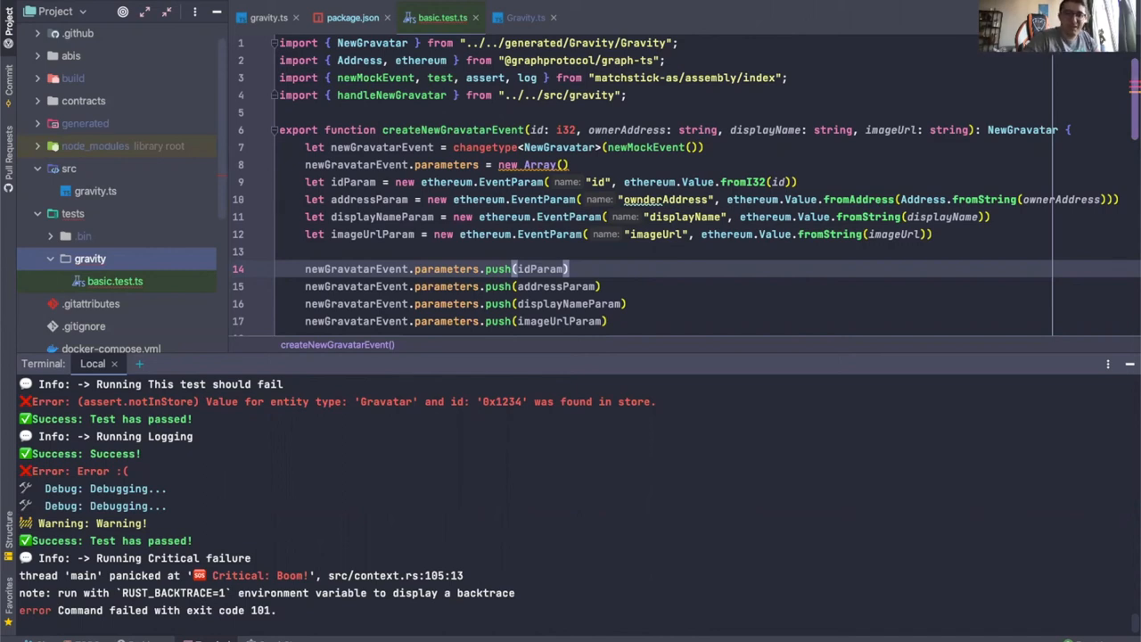
mouse_move(942, 469)
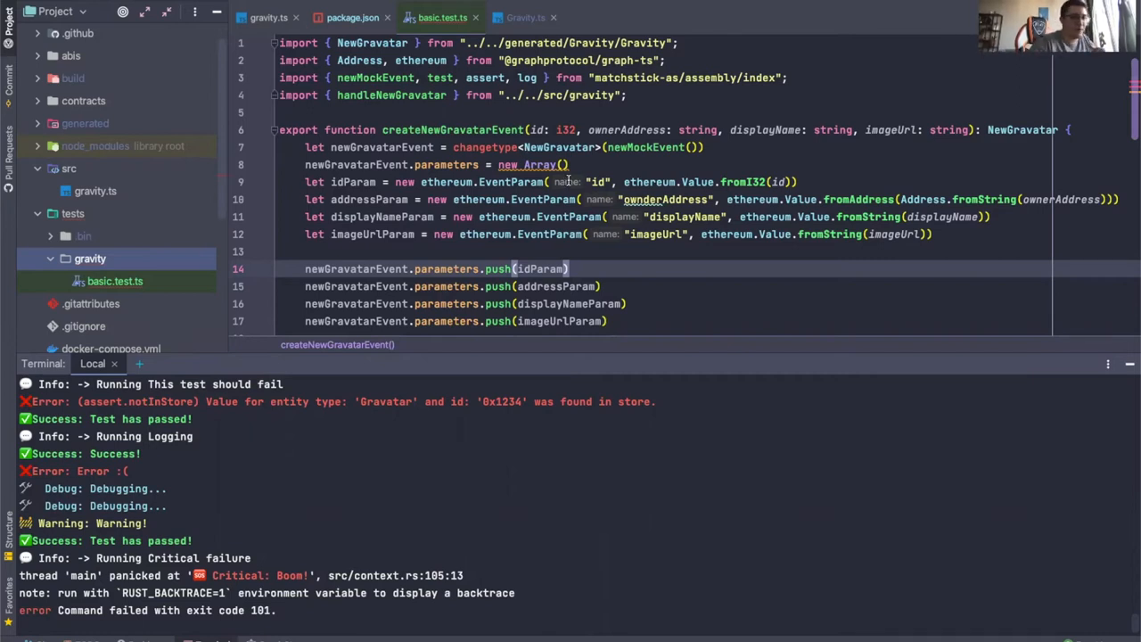
mouse_move(578, 199)
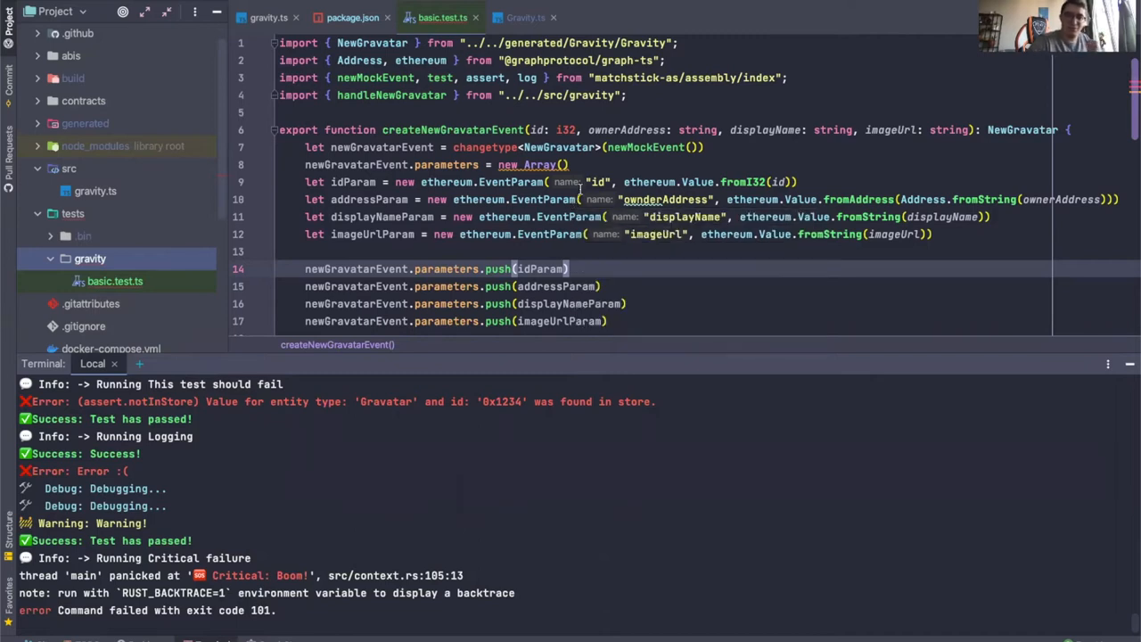
mouse_move(749, 167)
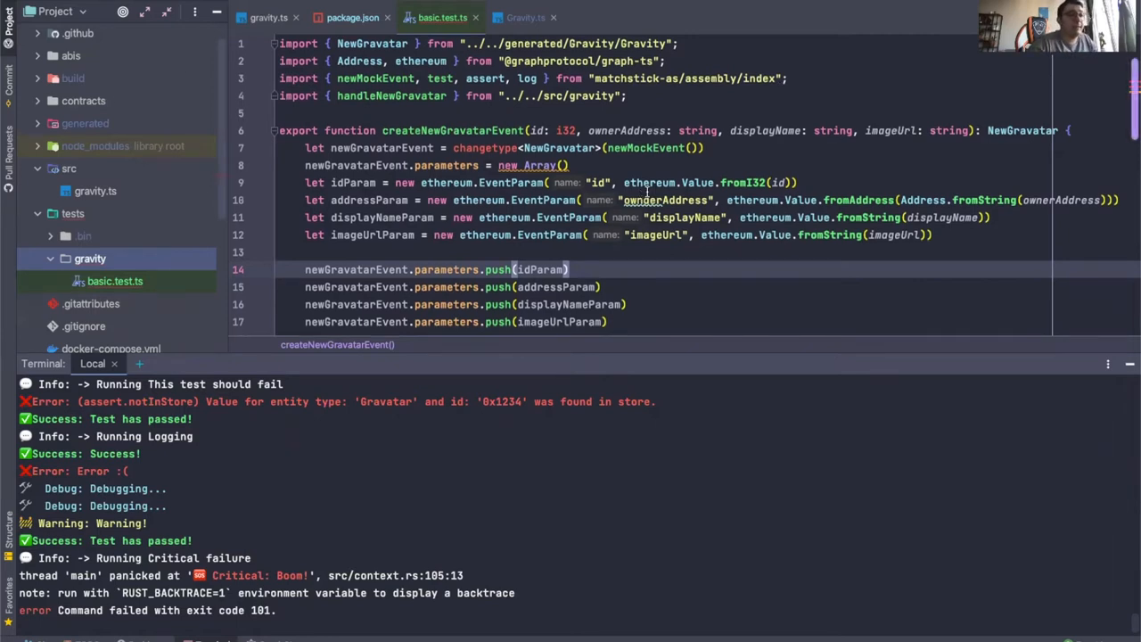
- Declare let gravatar = new Gravatar("gravatarId0") in the Can handle NewGravatar test
scroll(down, 3)
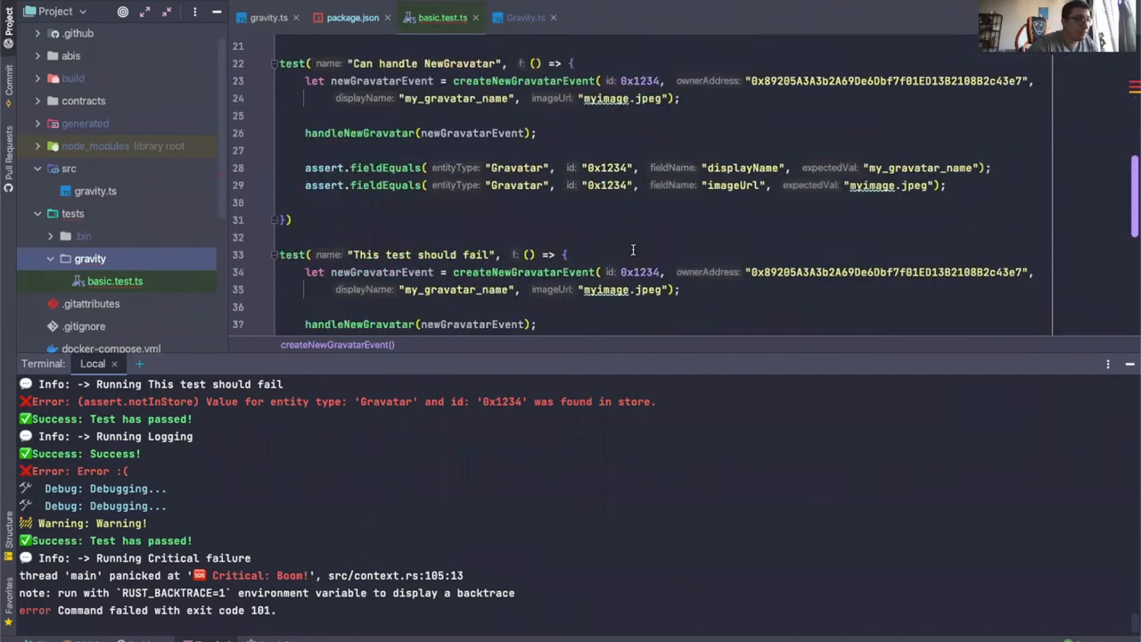
scroll(down, 3)
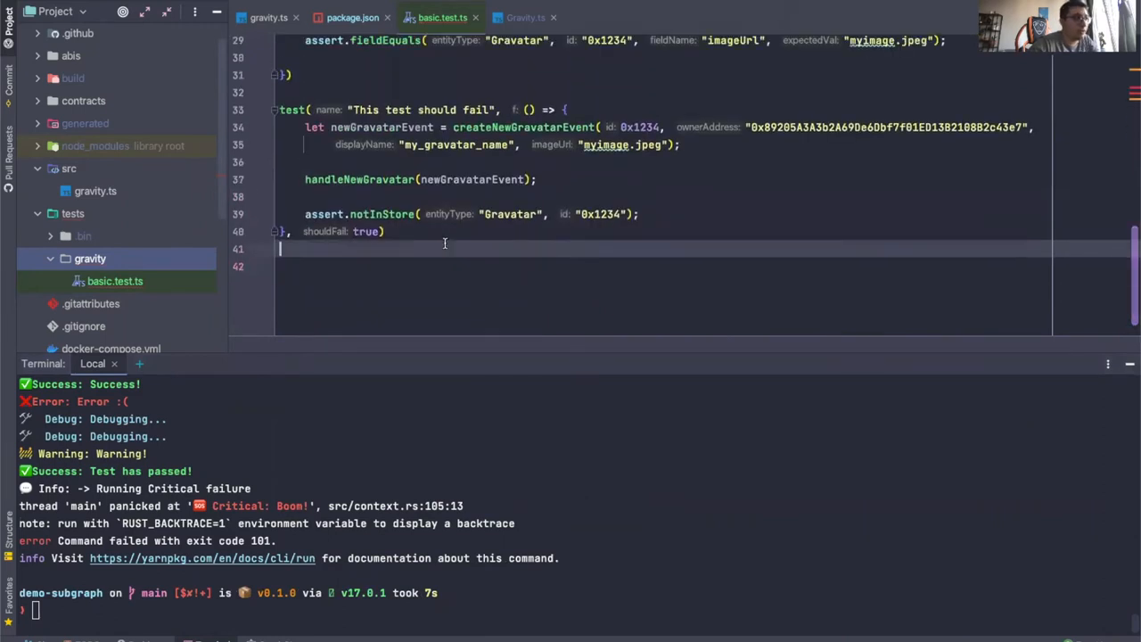
scroll(up, 3)
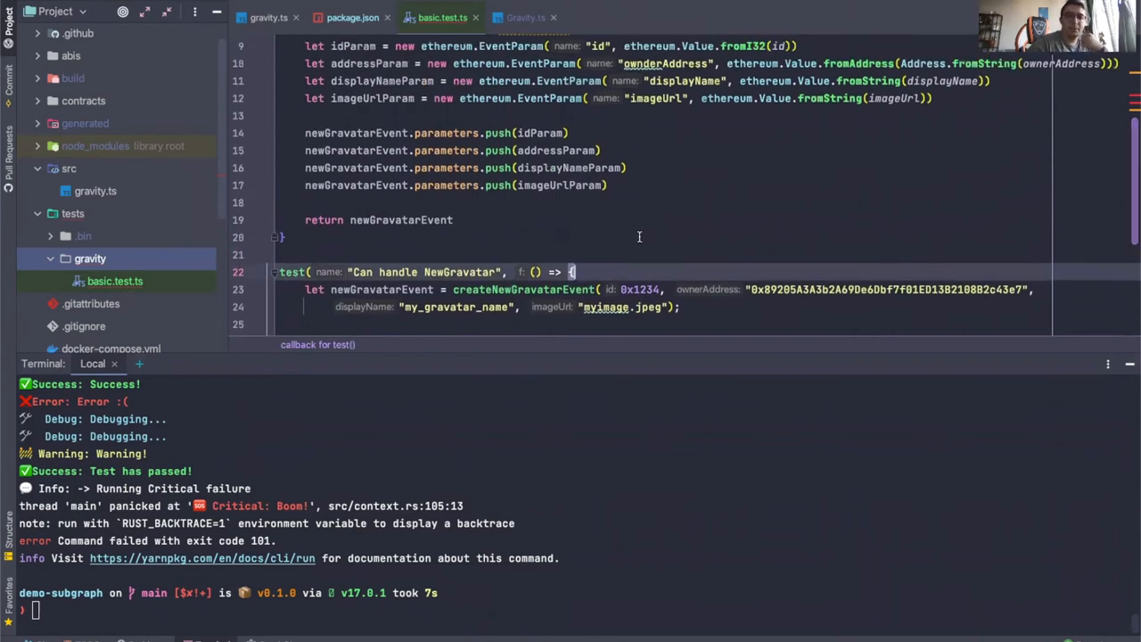
mouse_move(528, 175)
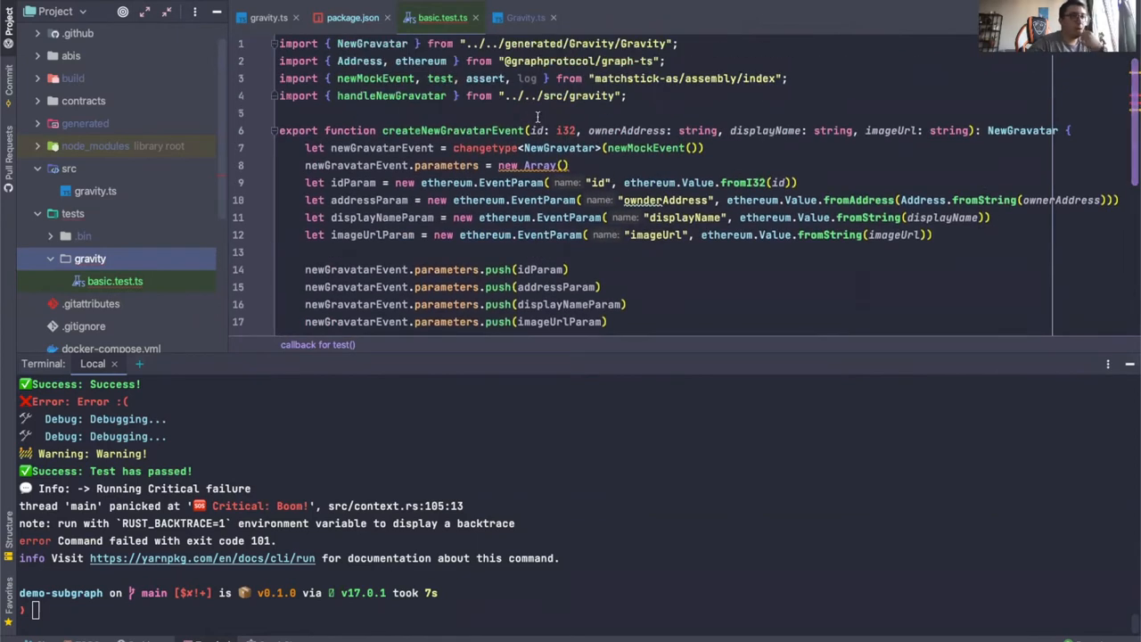
scroll(down, 3)
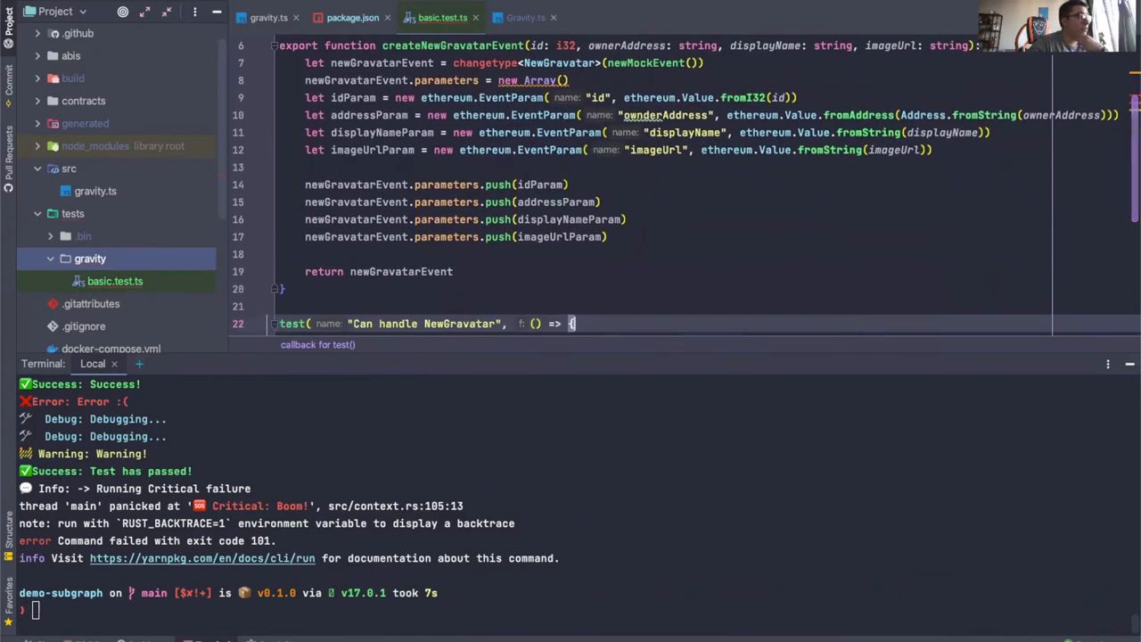
scroll(down, 3)
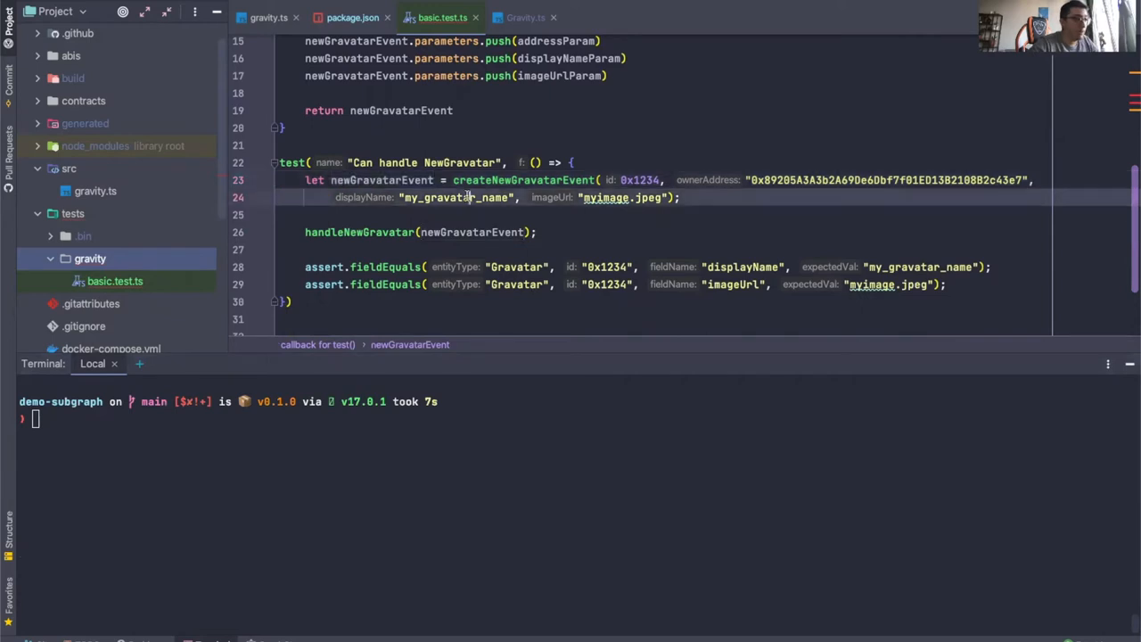
text(let gravatar = new Gravatar("gravatarId0"))
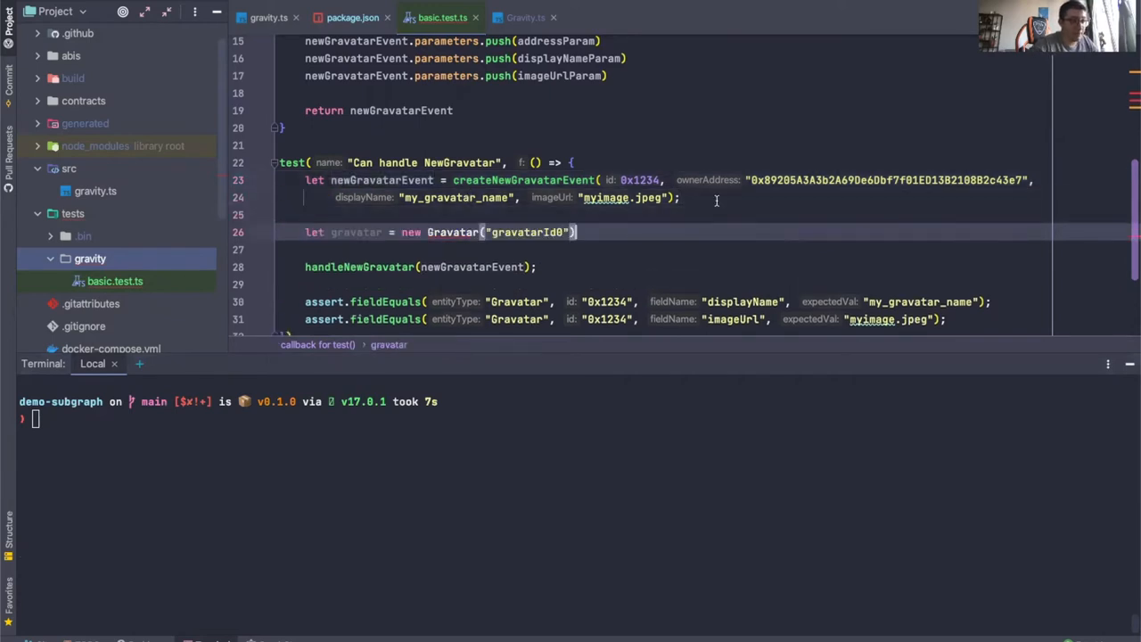
mouse_move(453, 232)
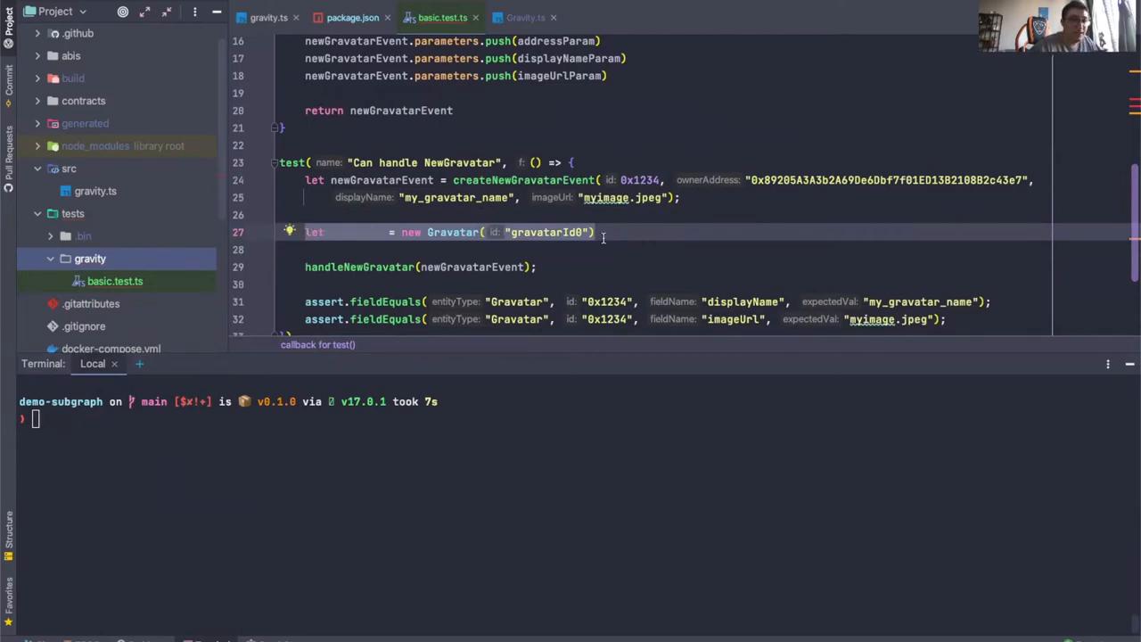
- Add gravatar.save() after the declaration so the entity is stored
text(gravatar)
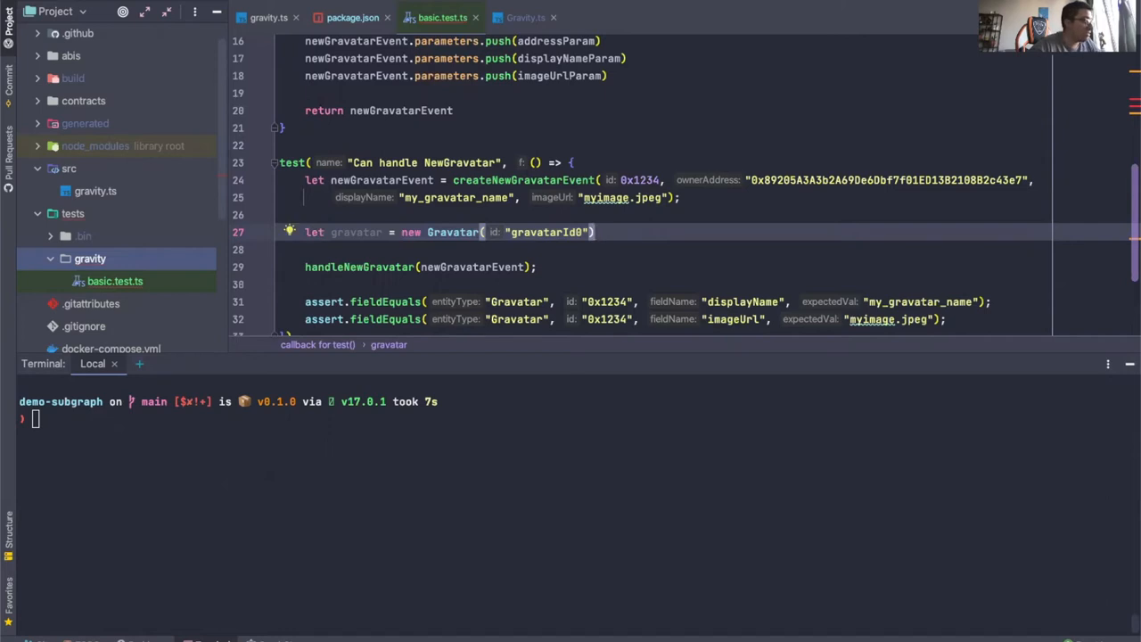
click(610, 232)
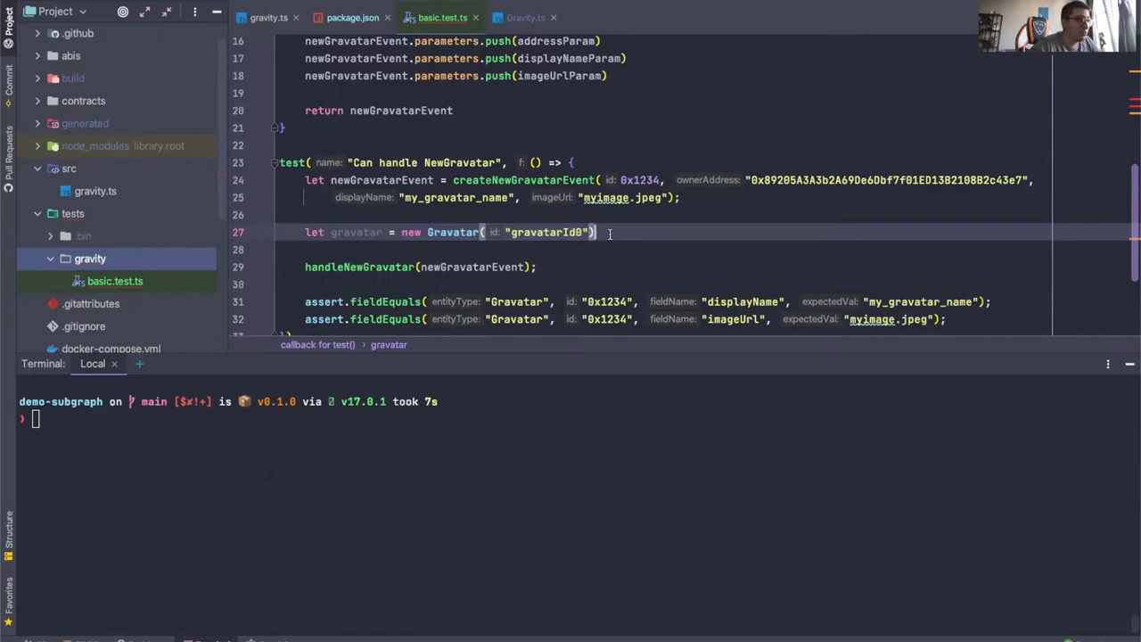
text(gravatar.save())
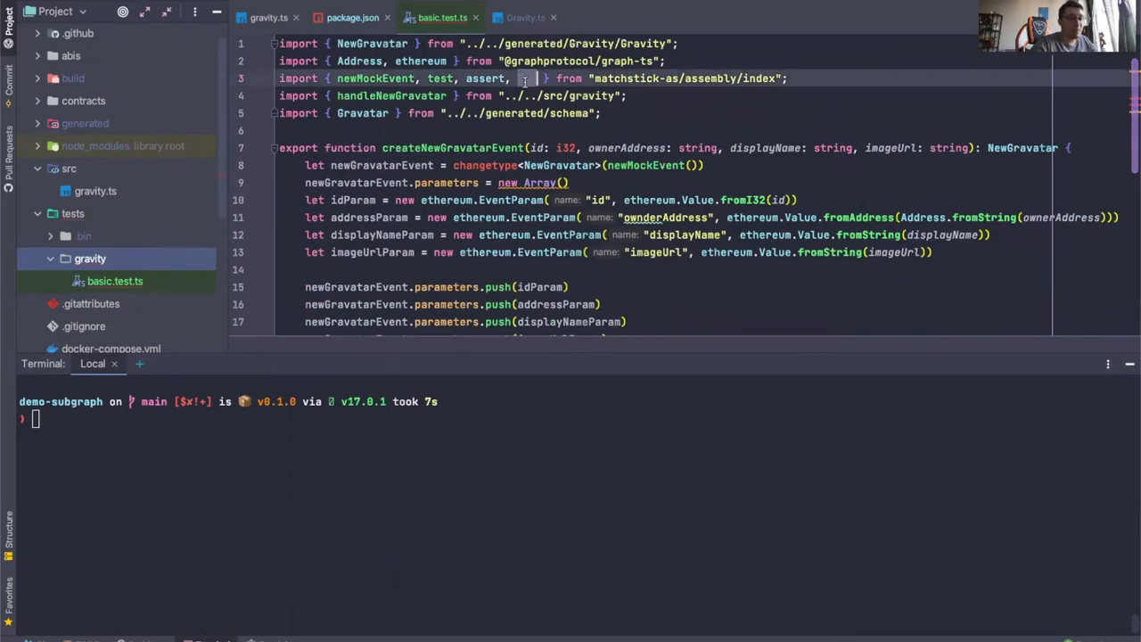
- Add logStore to the matchstick-as import and call it after saving the gravatar
text(logStore)
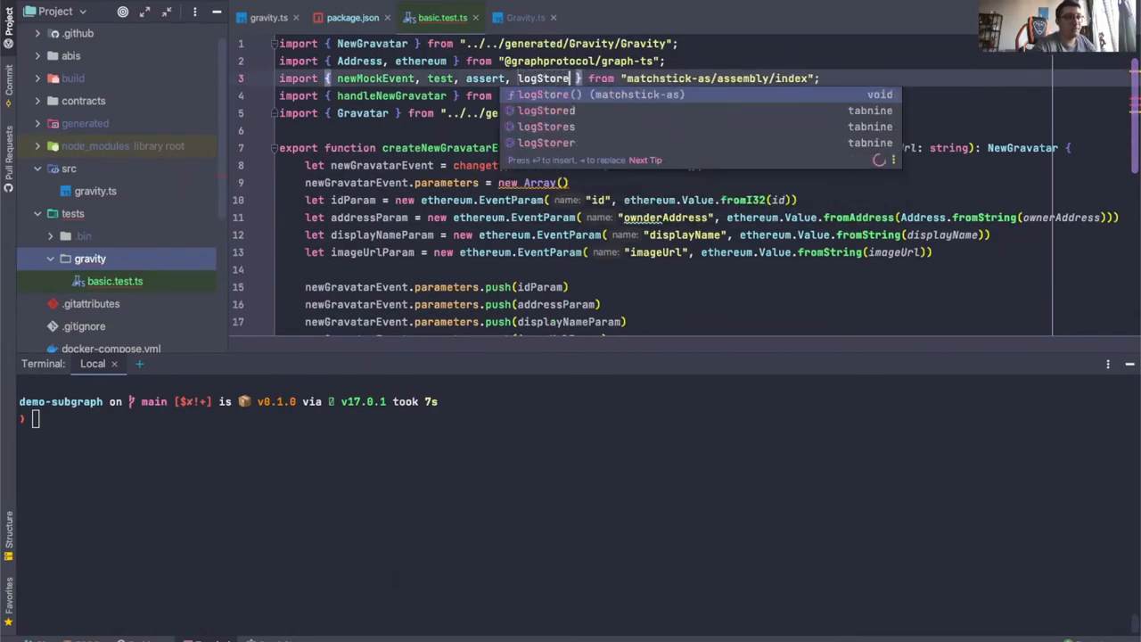
scroll(down, 3)
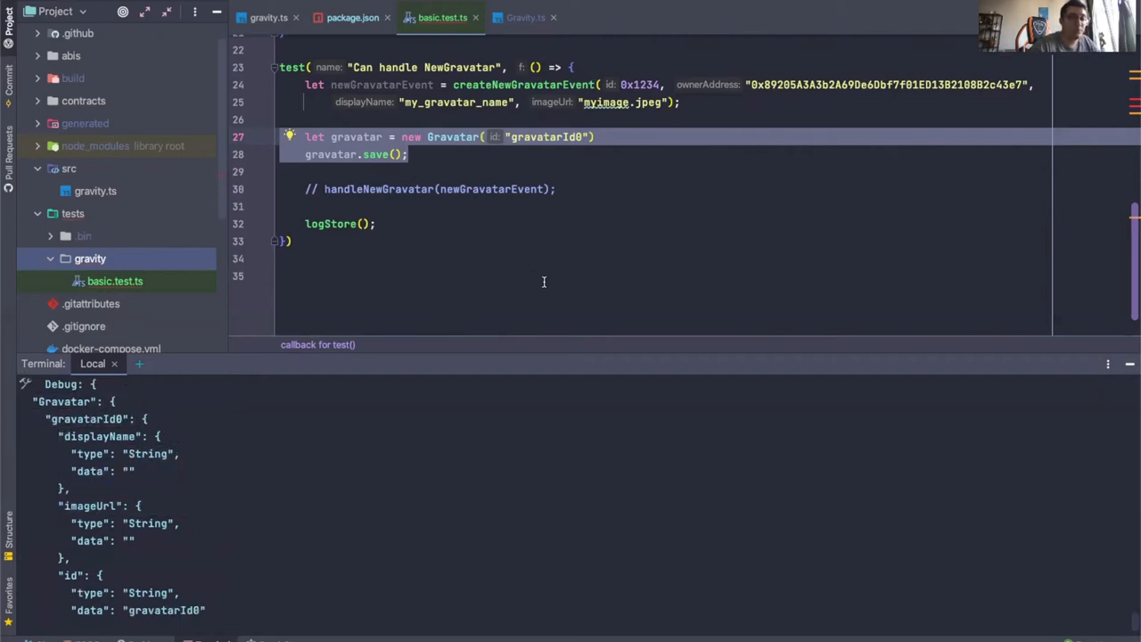
mouse_move(677, 143)
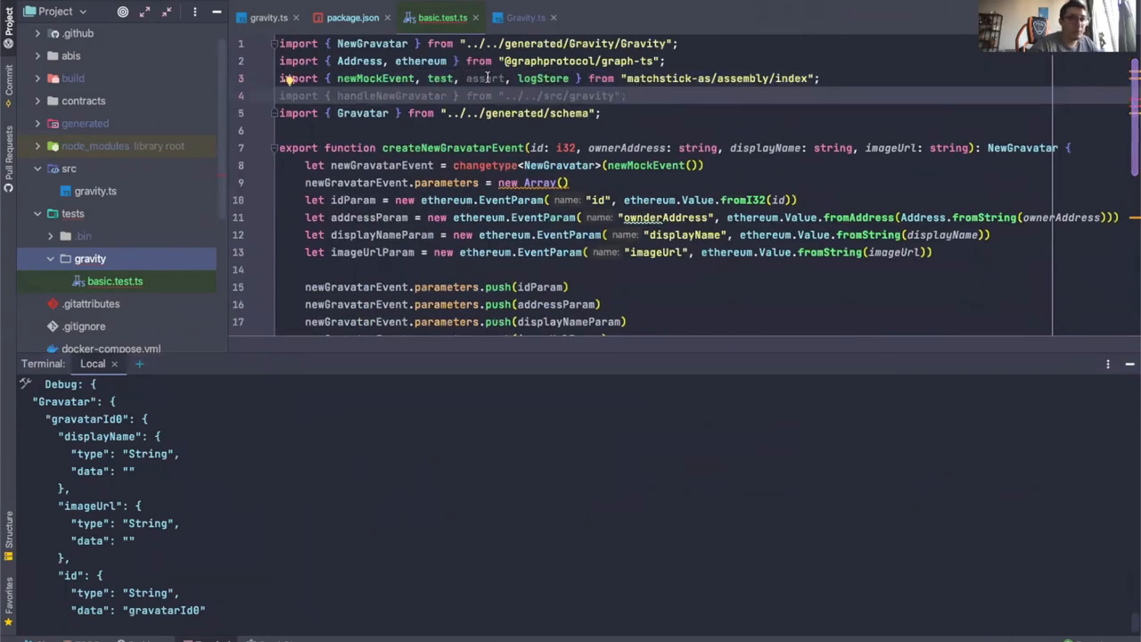
- Delete the handleNewGravatar import and clear the Can handle NewGravatar test body
click(650, 96)
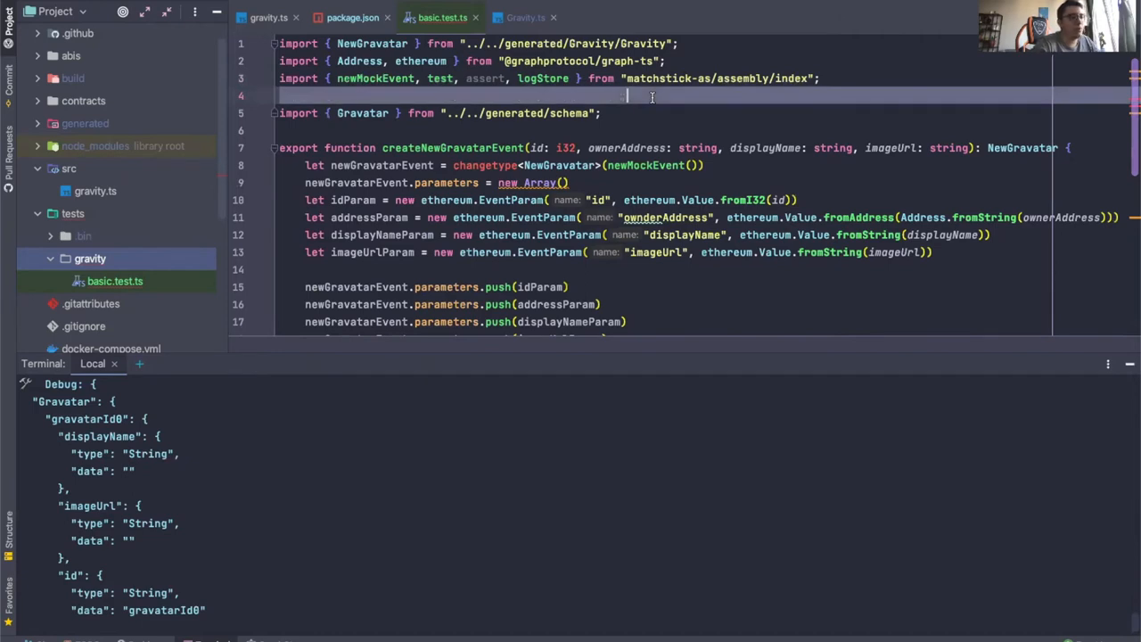
scroll(down, 3)
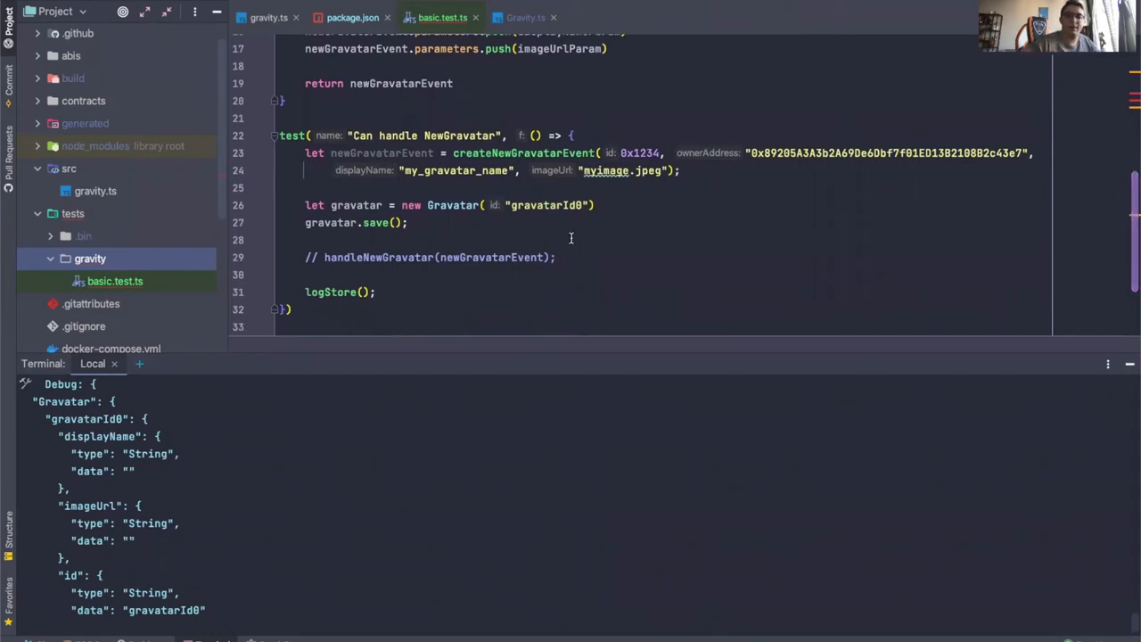
click(377, 292)
text(a)
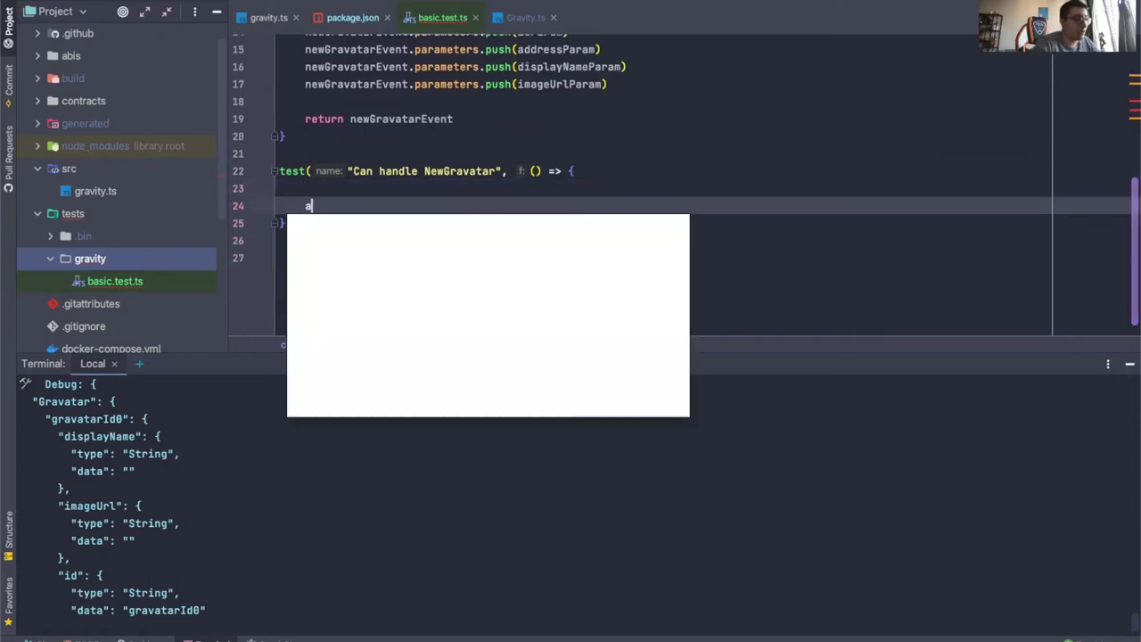
- Name the test "Assertions" and write assert.i32Equals(1, 1), browsing the assertion completions
text(s)
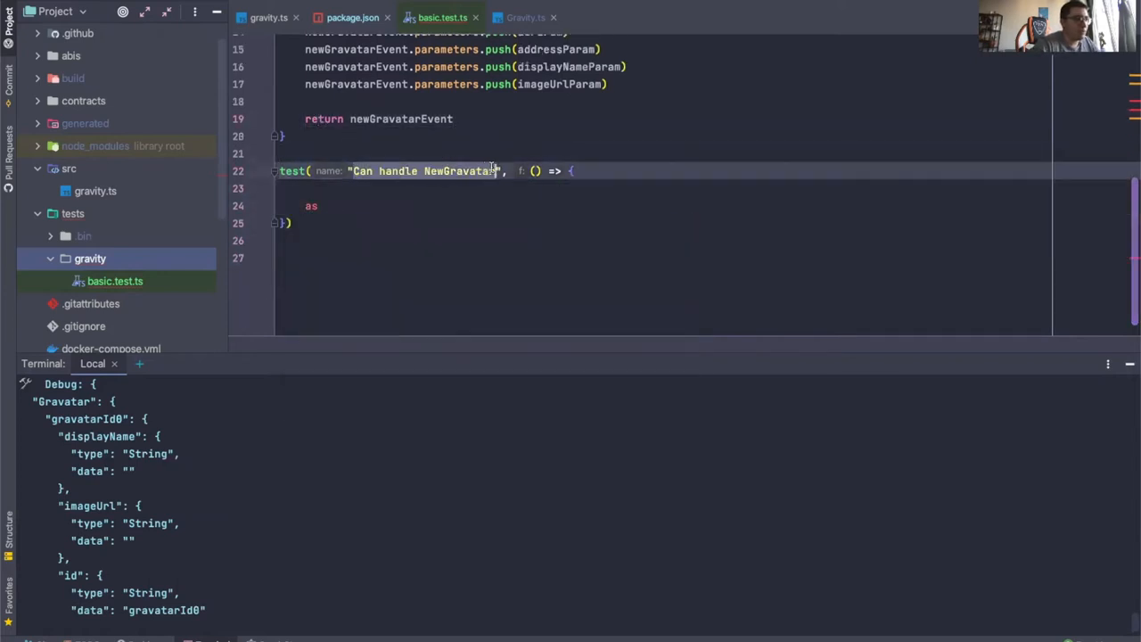
text(Assertions", () => {)
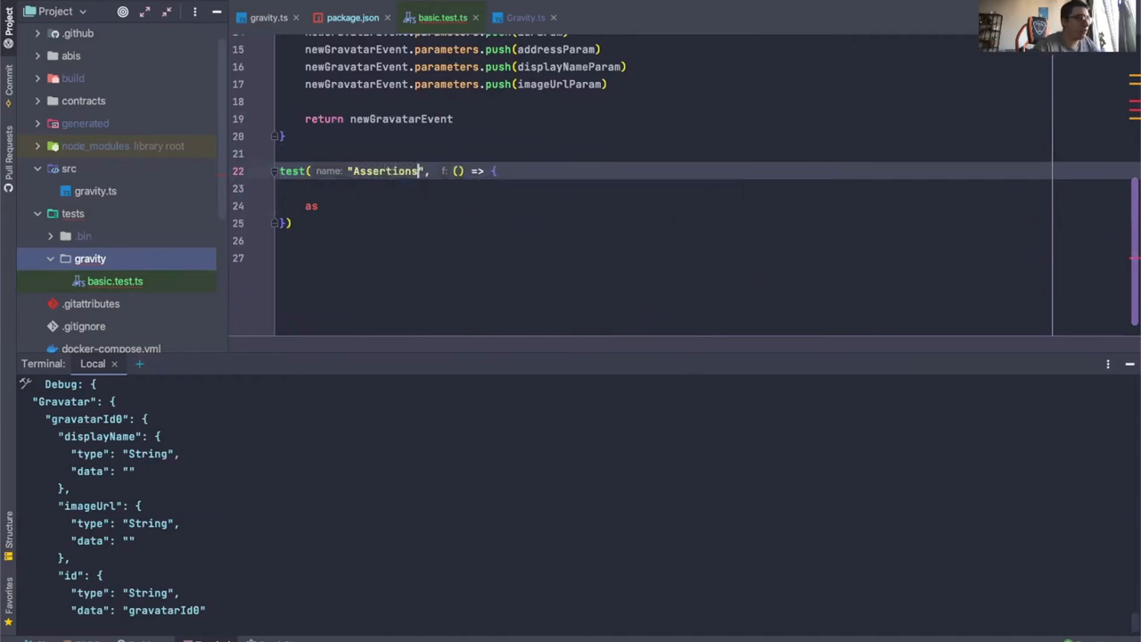
text(as)
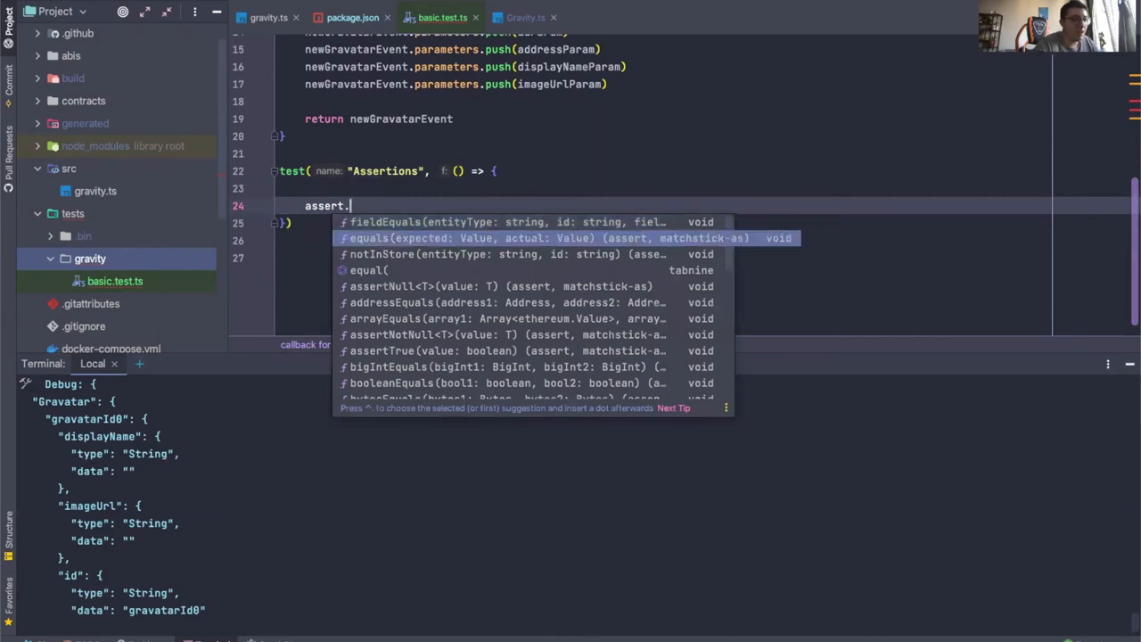
key(Down)
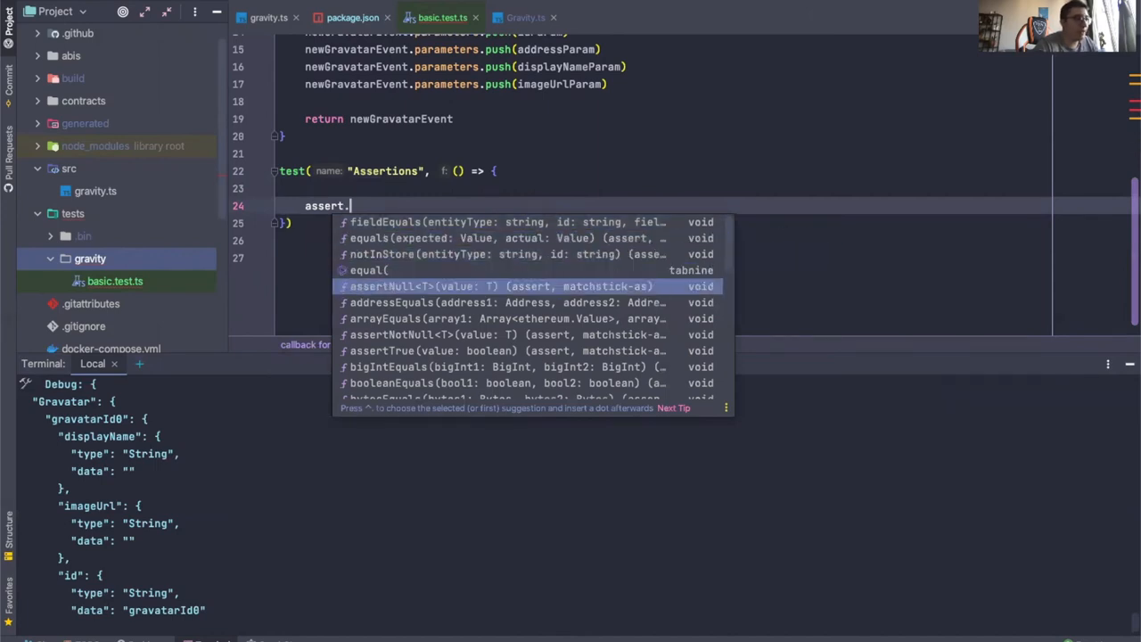
key(Down)
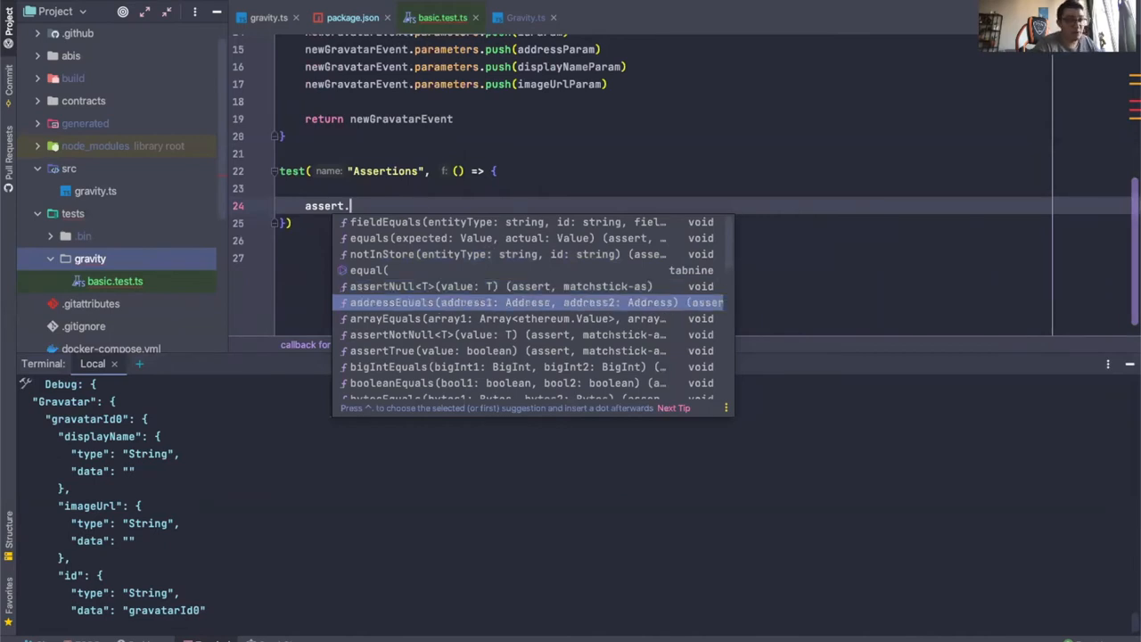
key(Down)
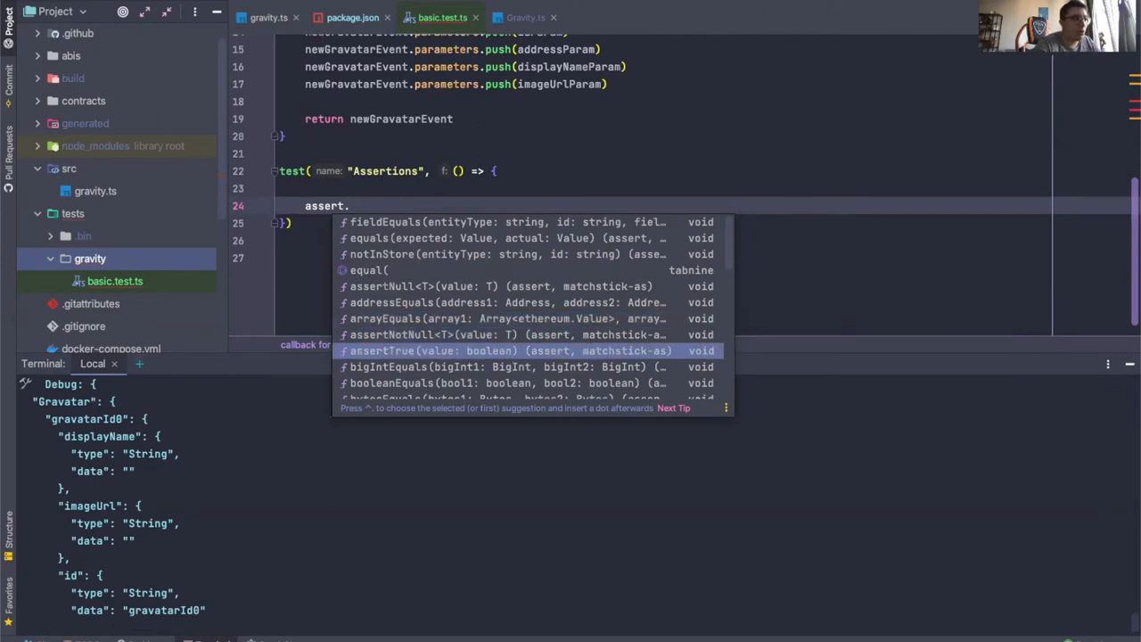
scroll(down, 3)
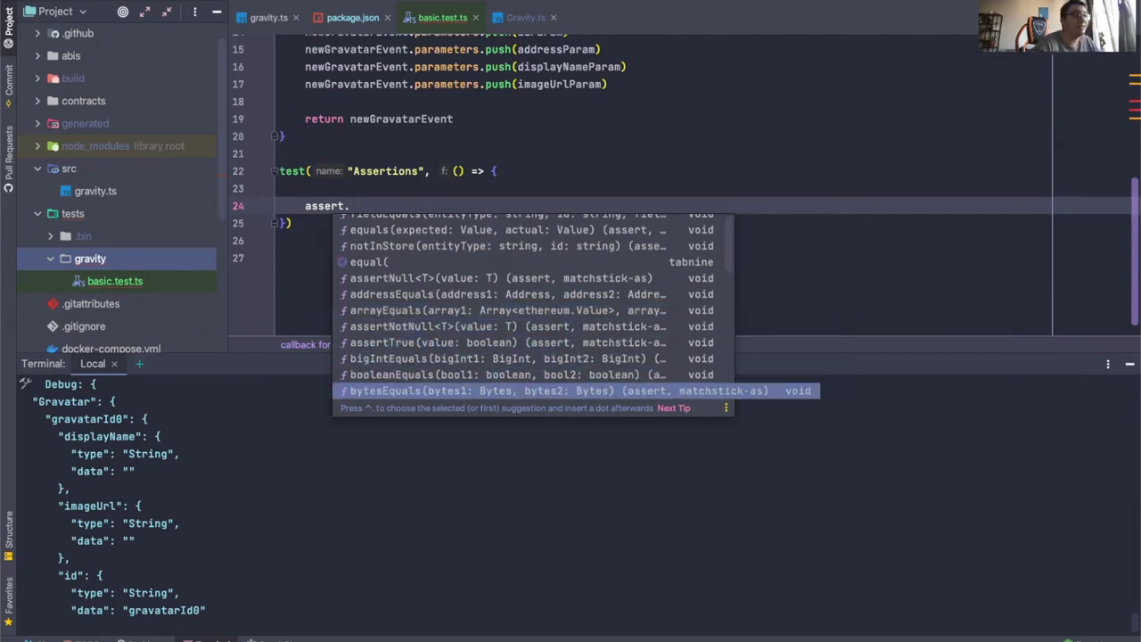
scroll(down, 3)
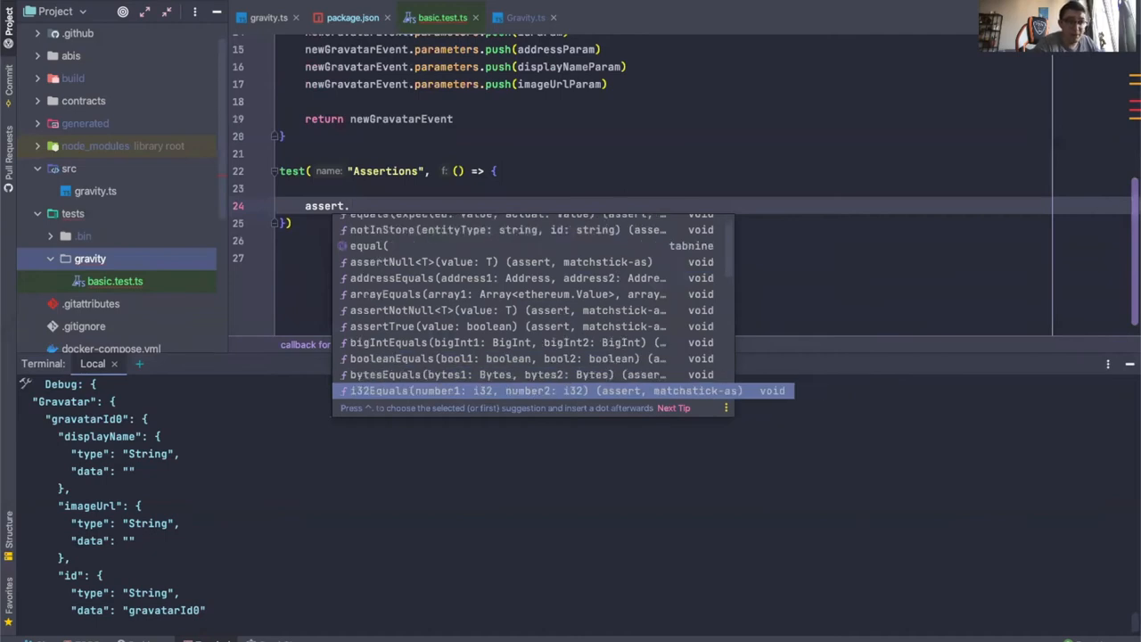
scroll(down, 3)
text(i32Equals(1, 1);)
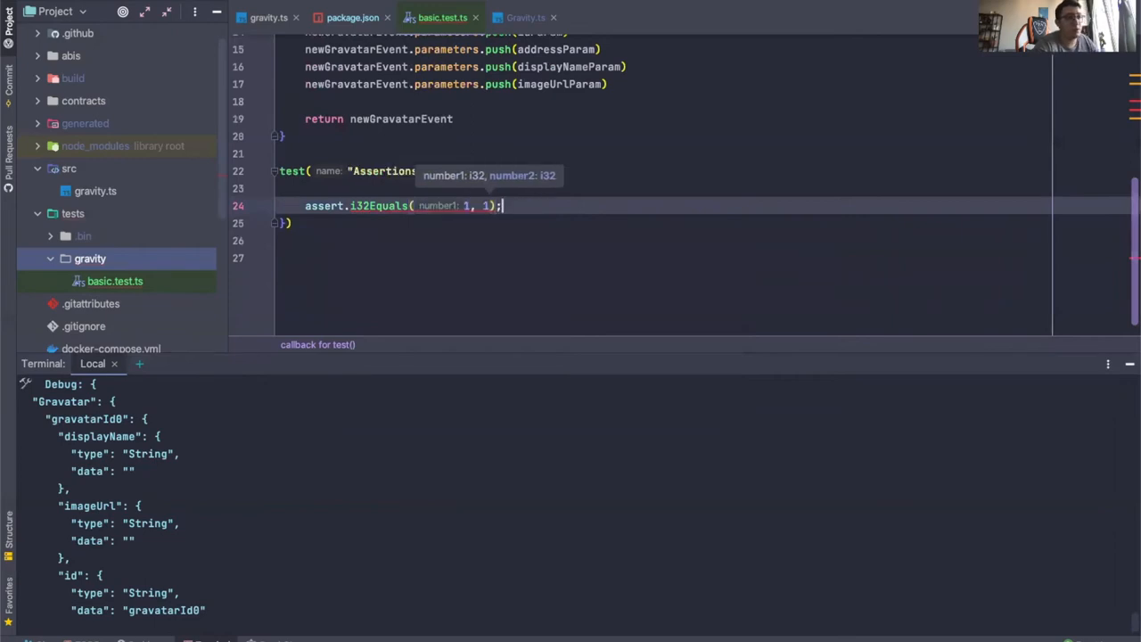
- Start a second assert. line, review stringEquals and tupleEquals suggestions, then dismiss them
text(assert)
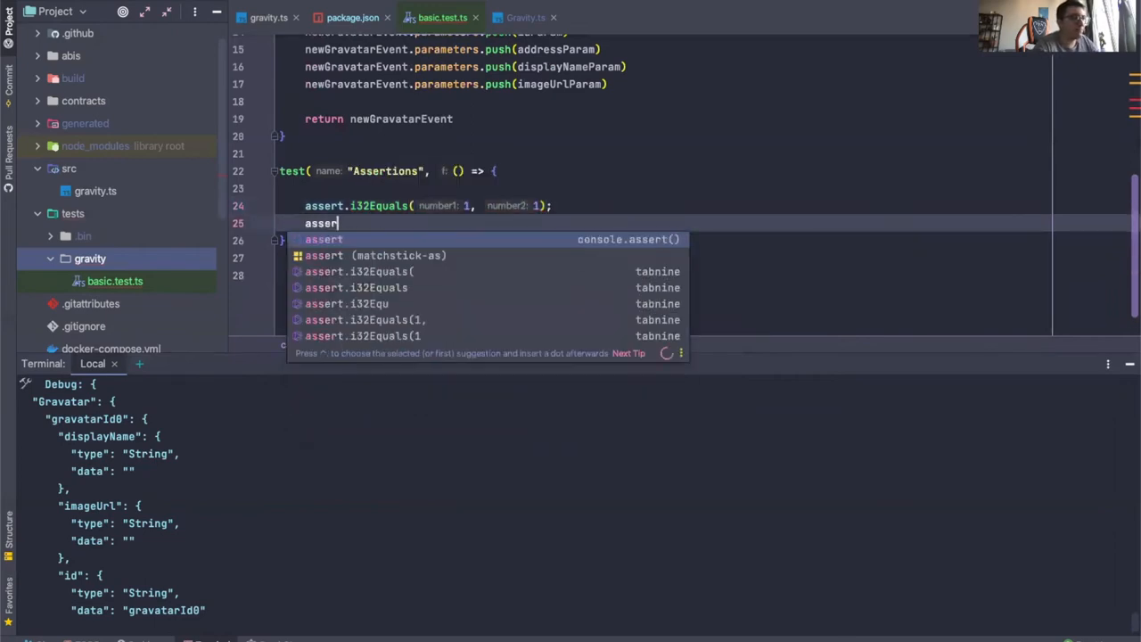
text(.)
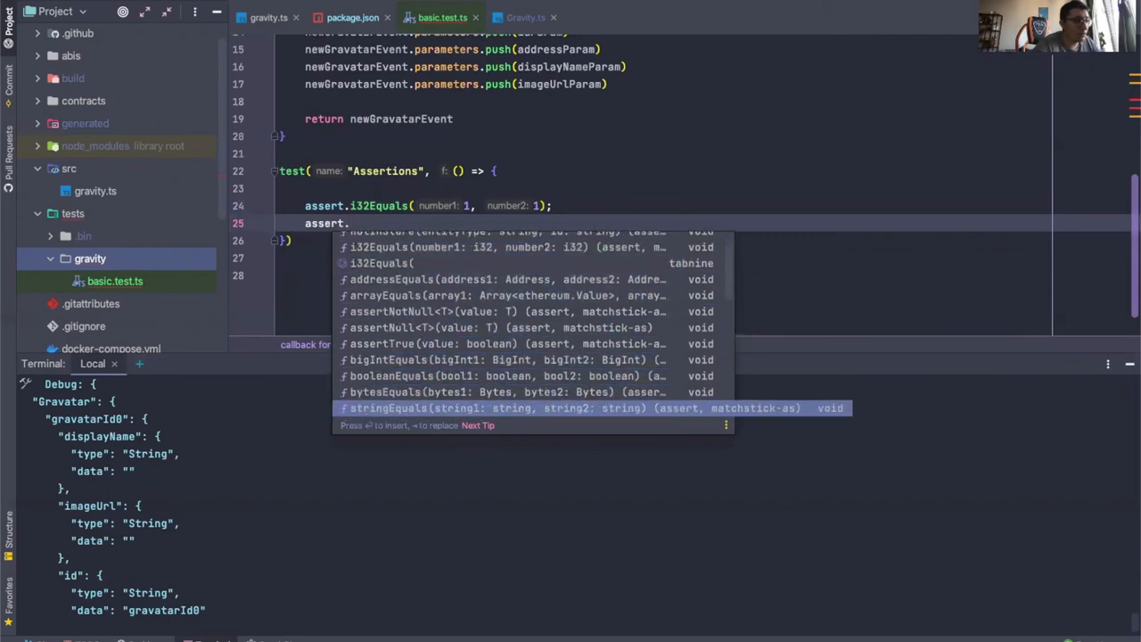
scroll(down, 3)
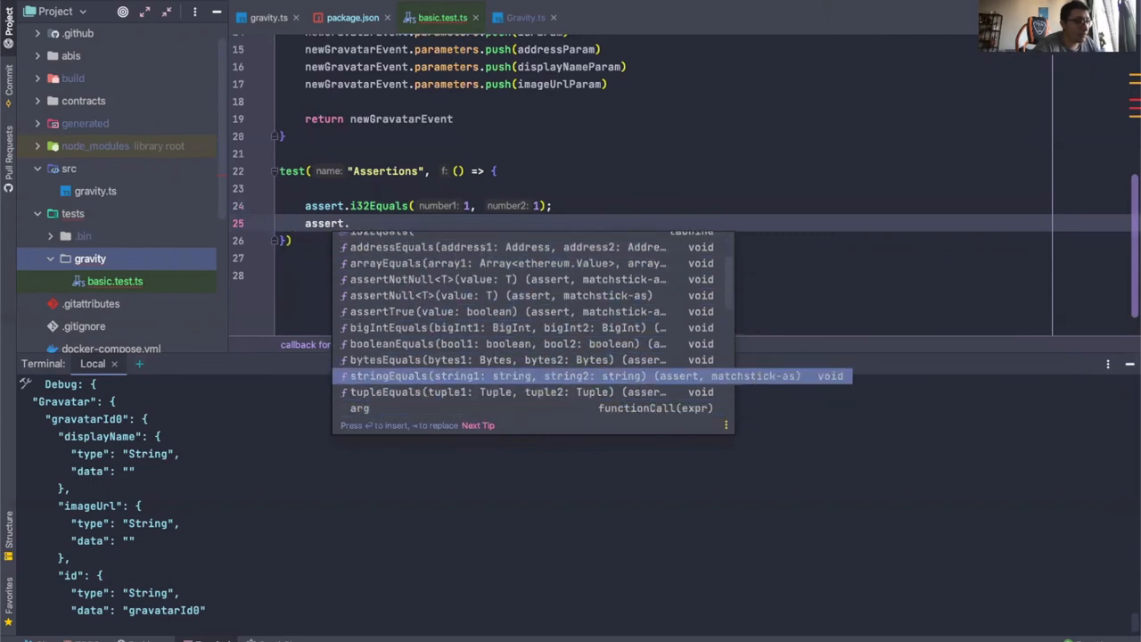
key(Down)
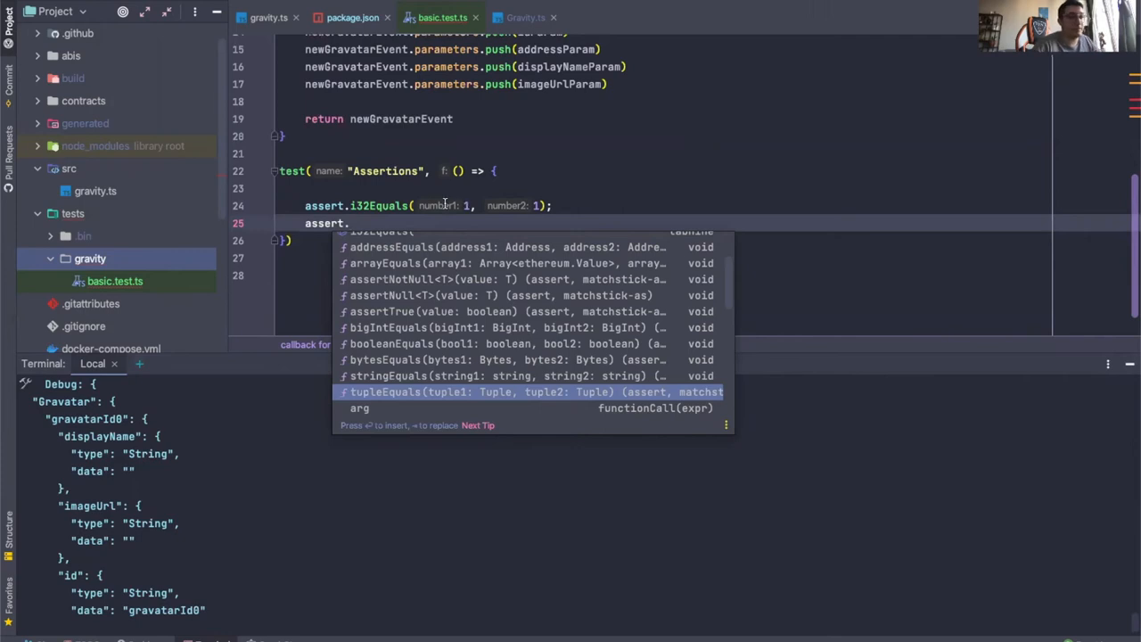
key(Escape)
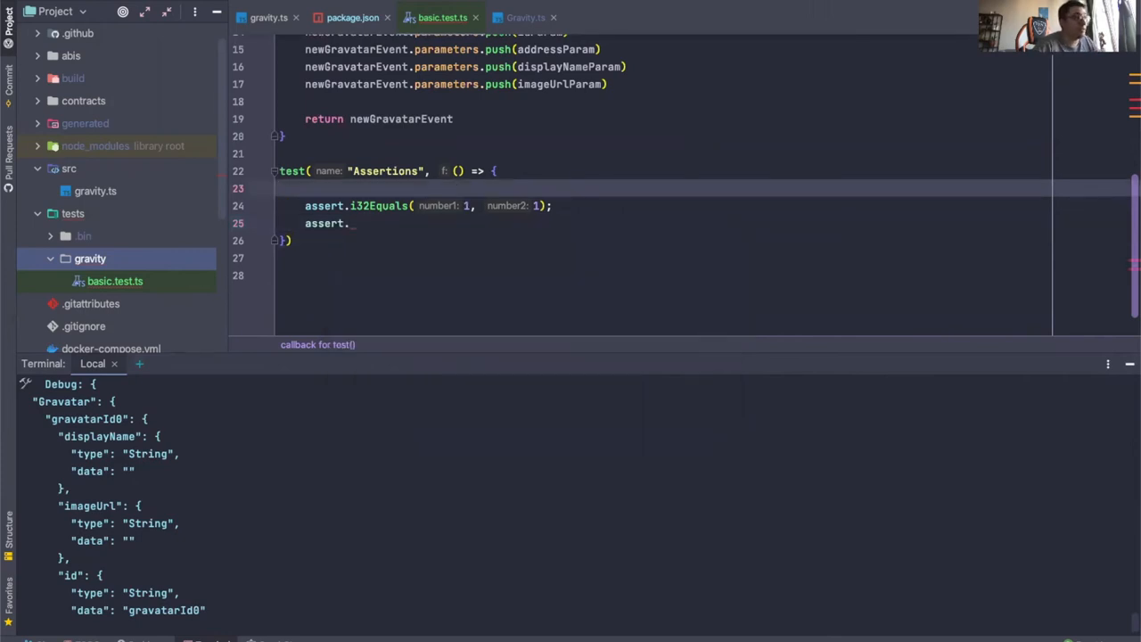
mouse_move(692, 310)
text(let events = [)
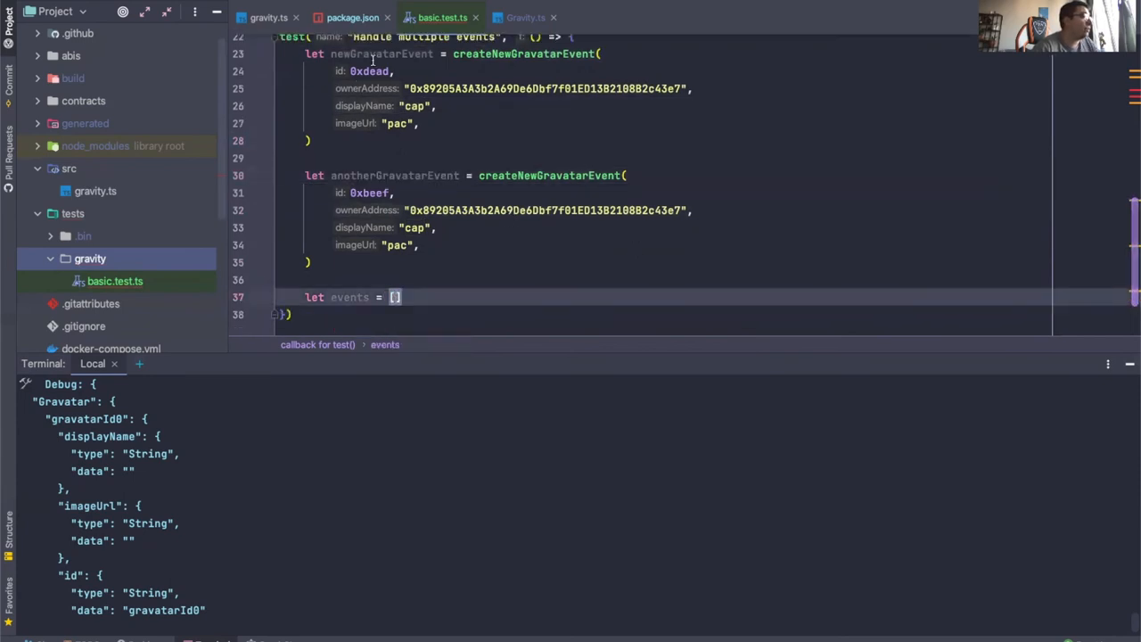
- Build events from newGravatarEvent (0xdead) and anotherGravatarEvent (0xbeef) in Handle multiple events
text(newGravatarEvent, anotherGravatarEvent)
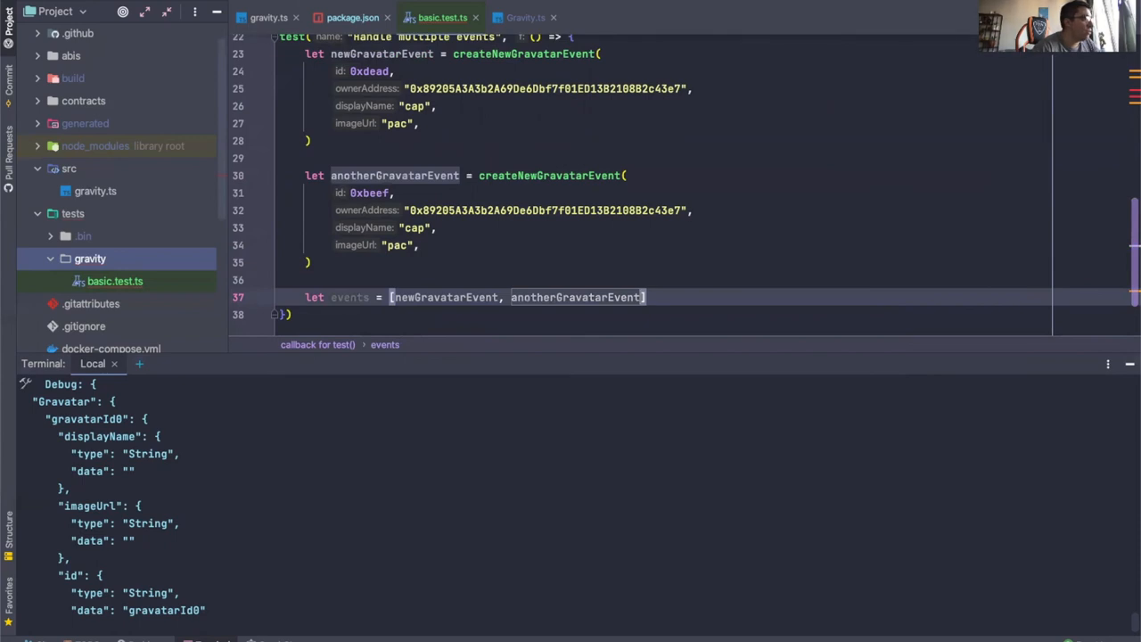
mouse_move(514, 160)
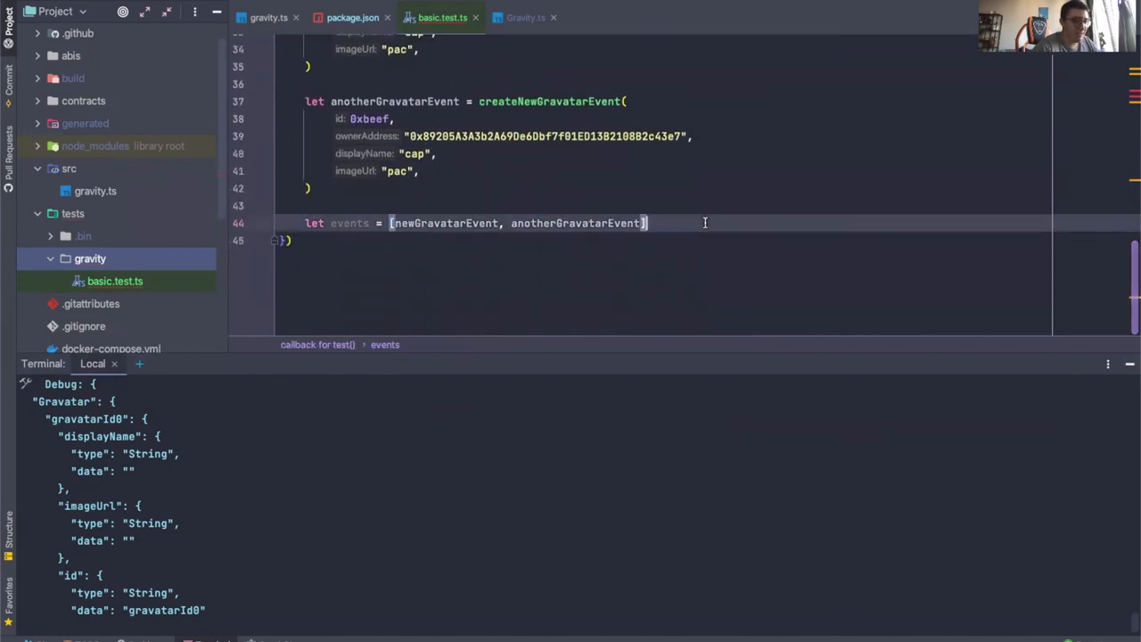
- Call handleNewGravatars(events) and run the suite so all 3 tests pass
text(handleNewGravatar } from "../../src/gravity";)
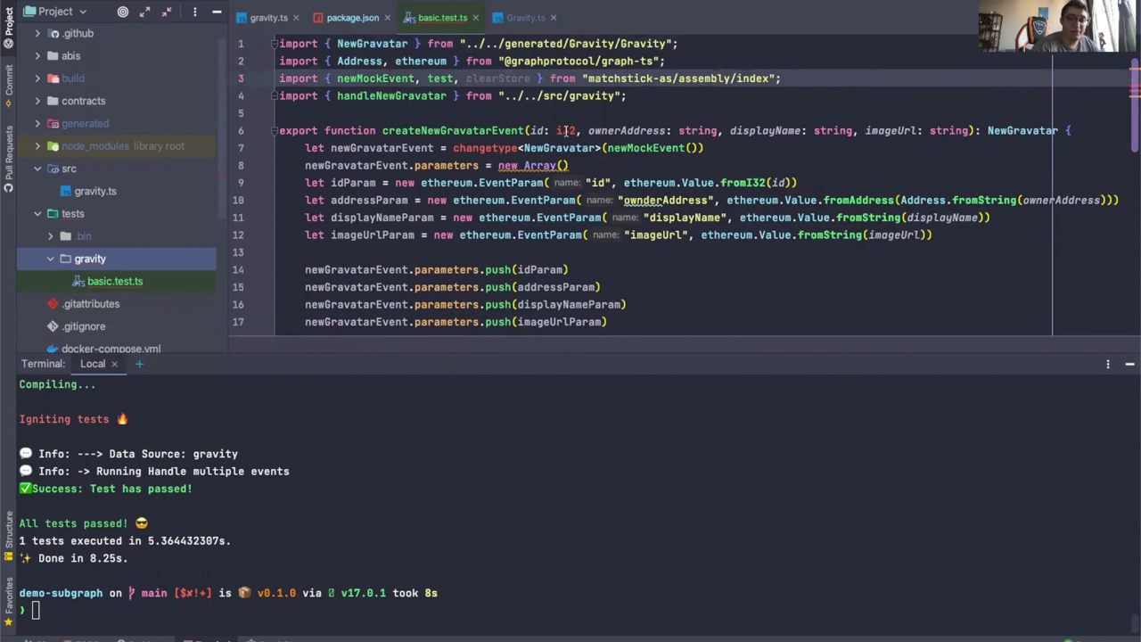
- Add clearStore(); after handleNewGravatars(events) and begin a yarn command in the terminal
scroll(down, 3)
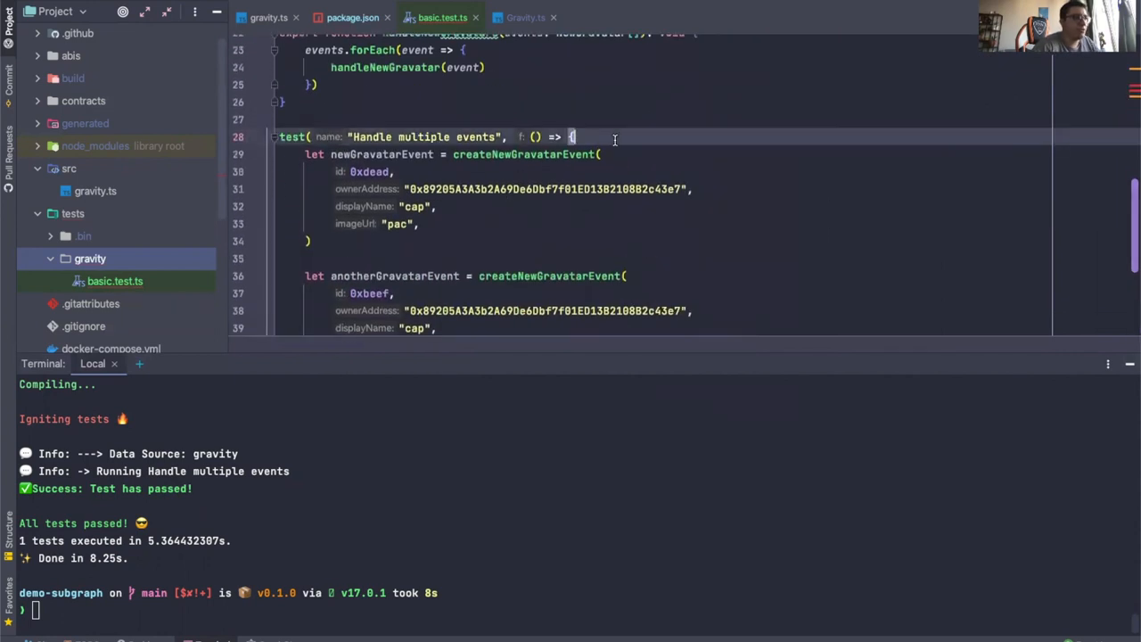
scroll(down, 3)
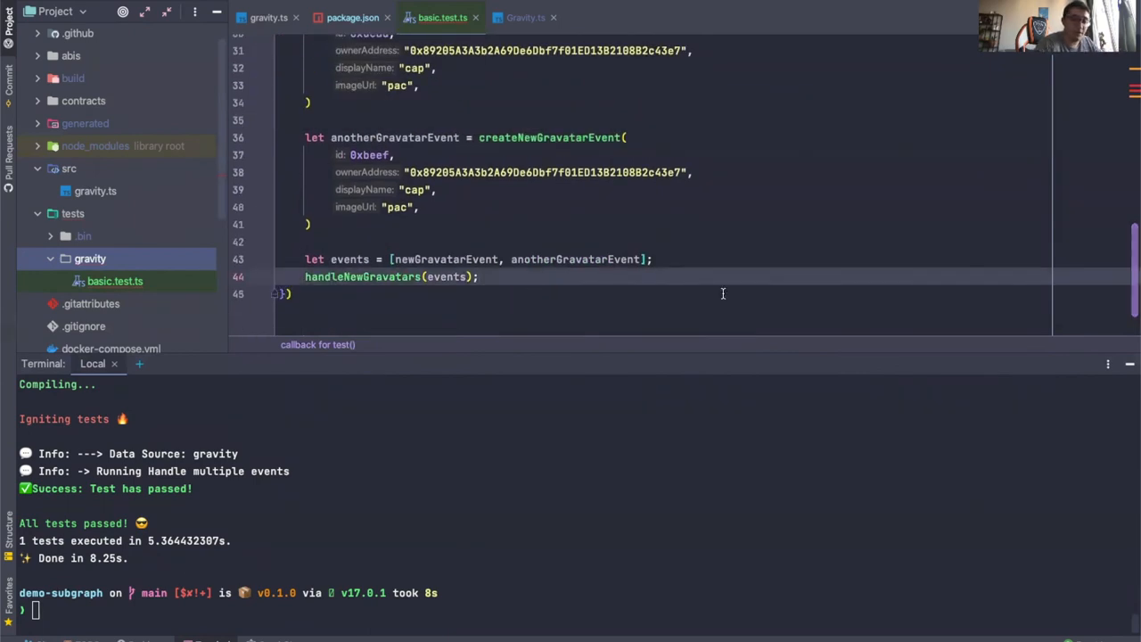
key(Enter)
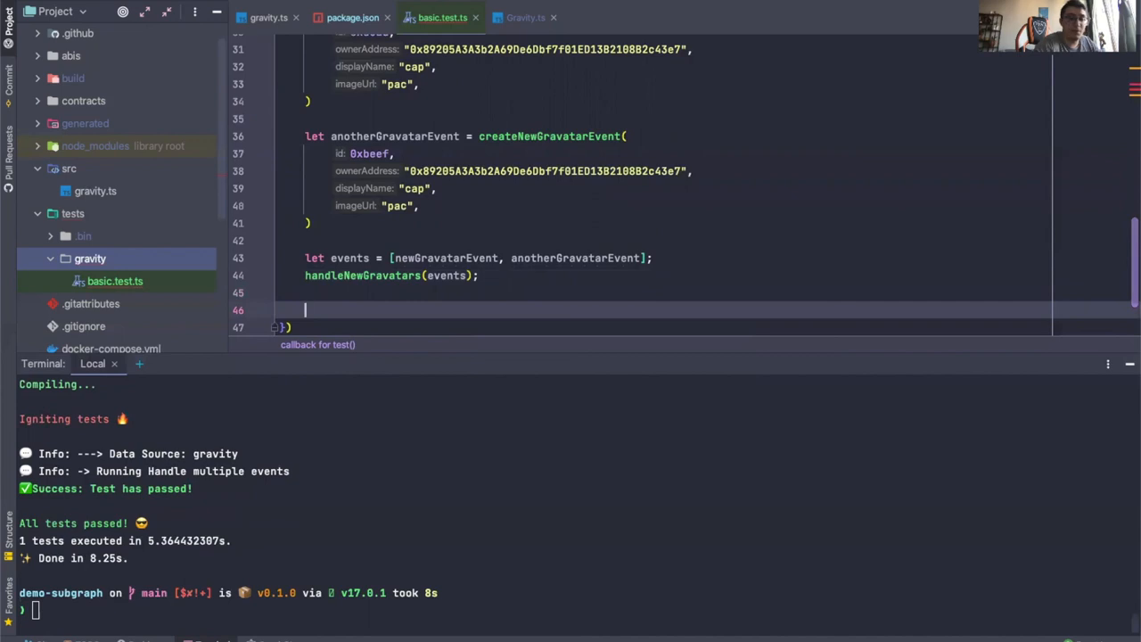
text(clearStore();)
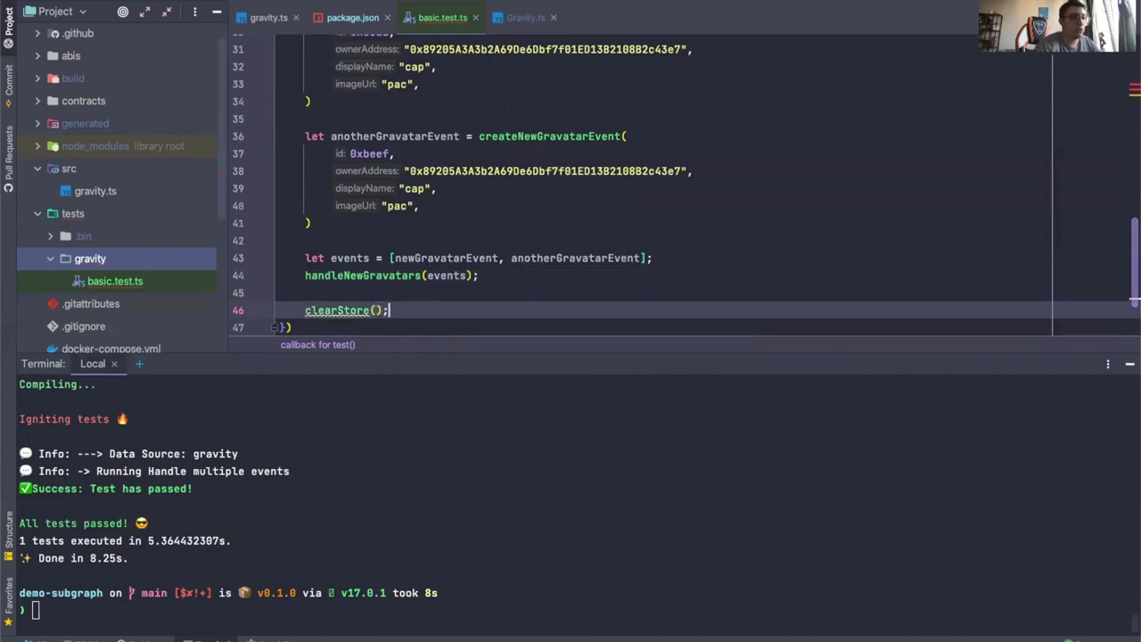
text(yarn)
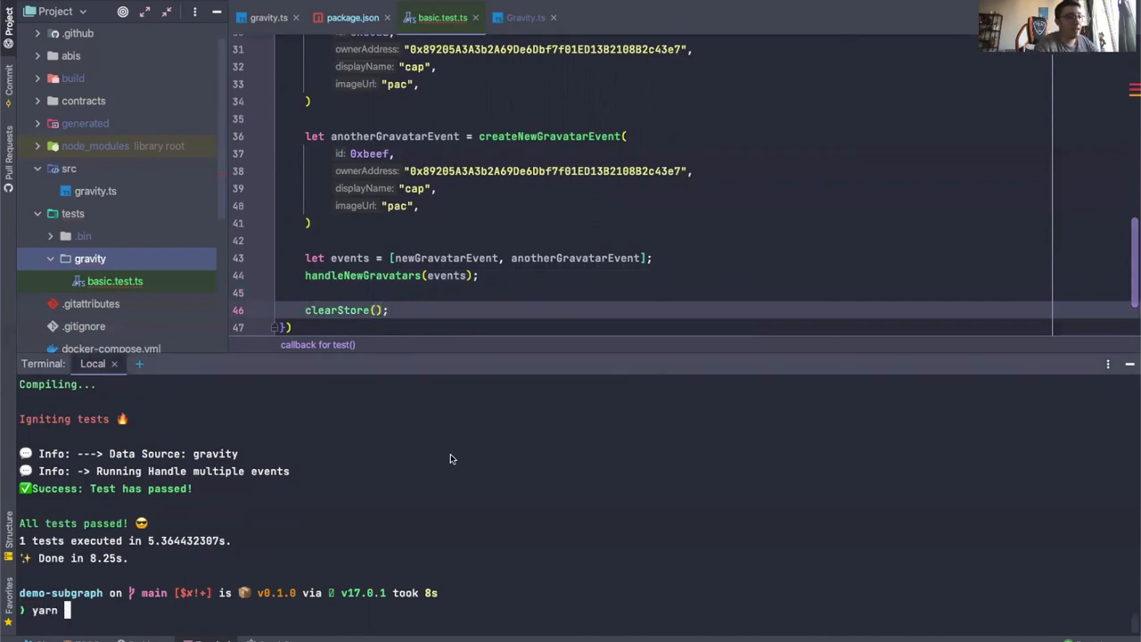